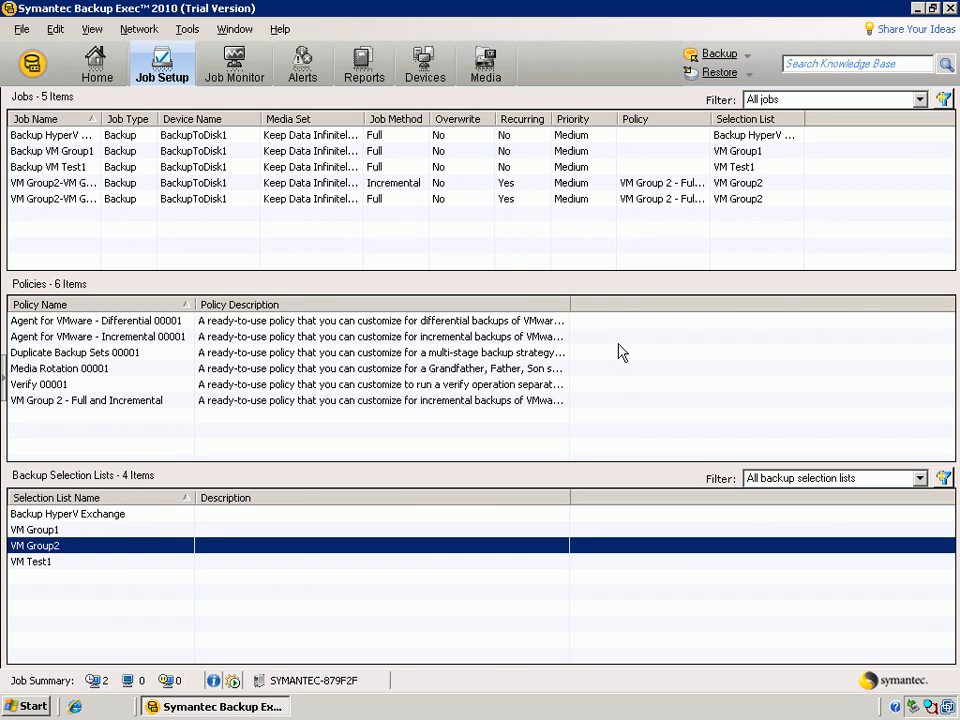
mouse_move(494, 260)
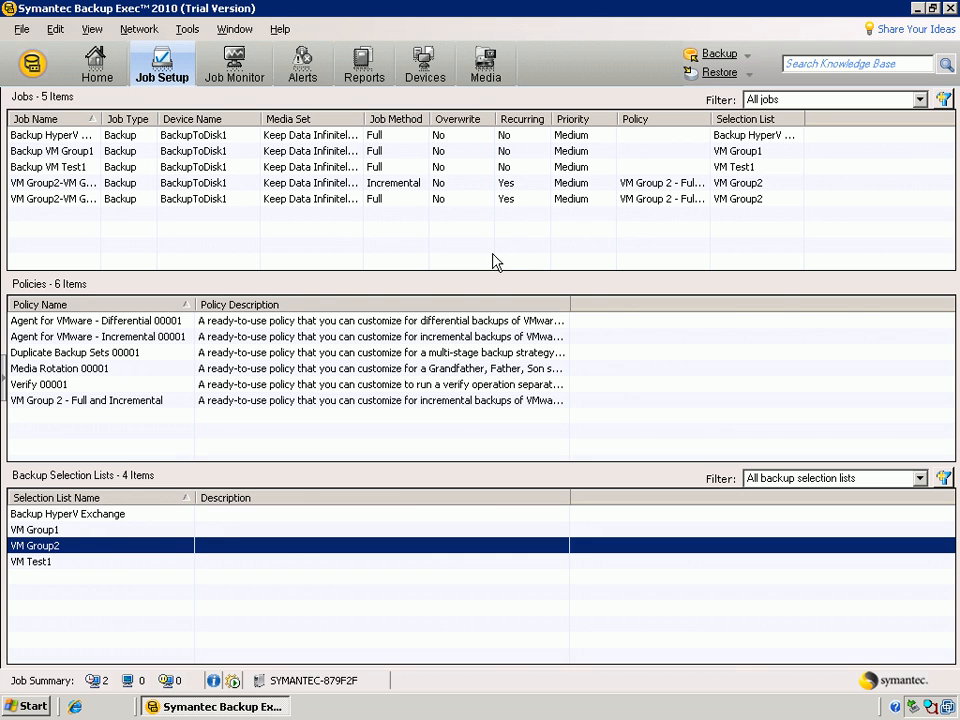
Start a New Restore Job from the Job Setup menu
left_click(38, 60)
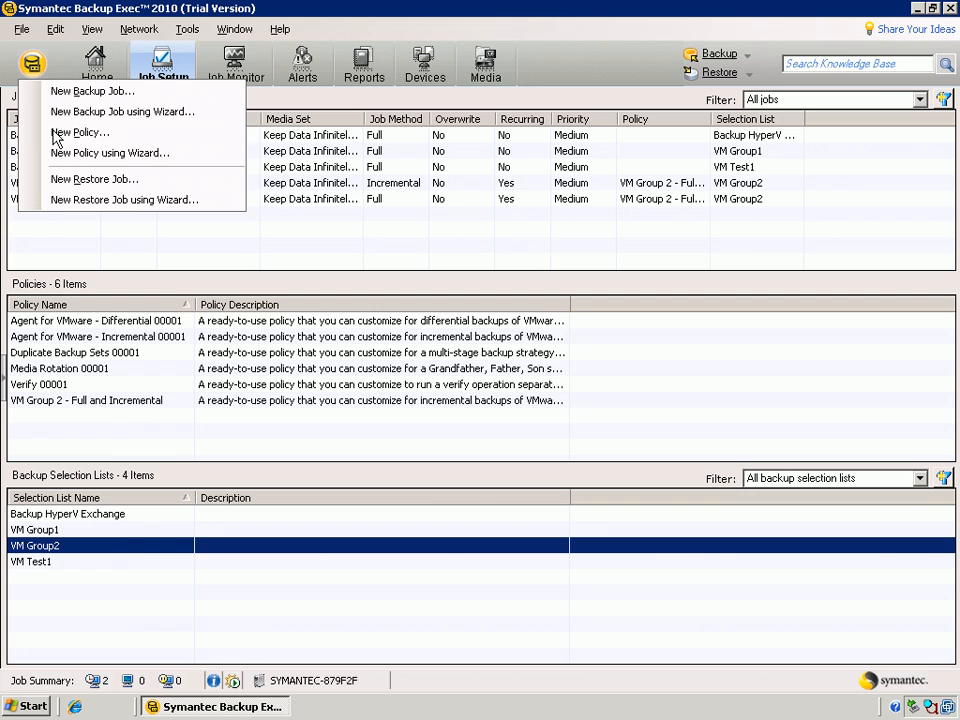
left_click(84, 180)
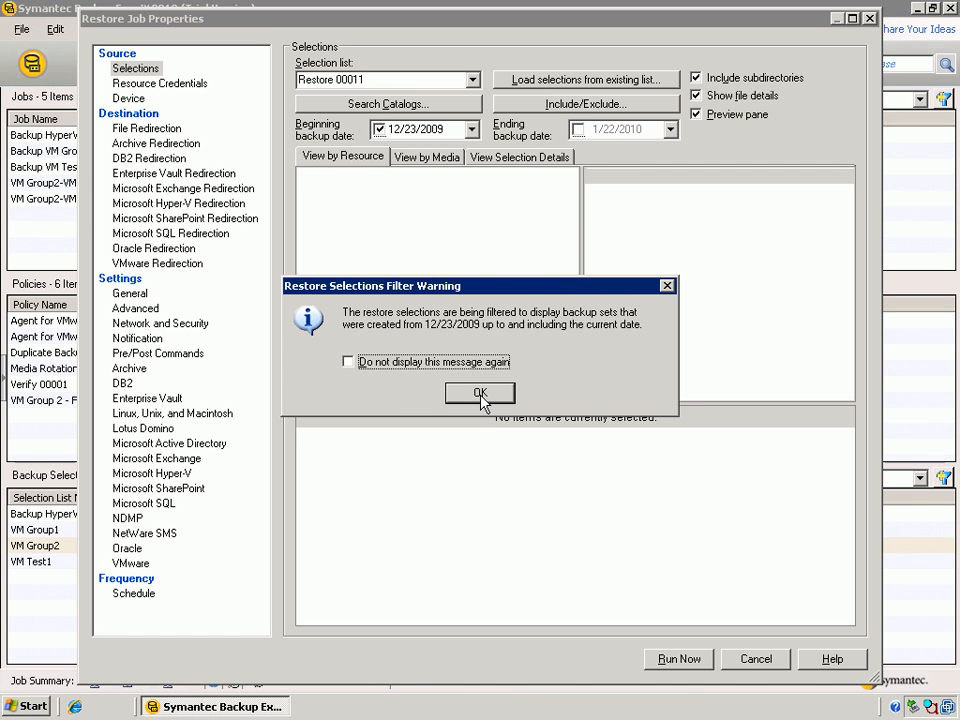
Accept the Restore Selections Filter Warning with OK
left_click(480, 392)
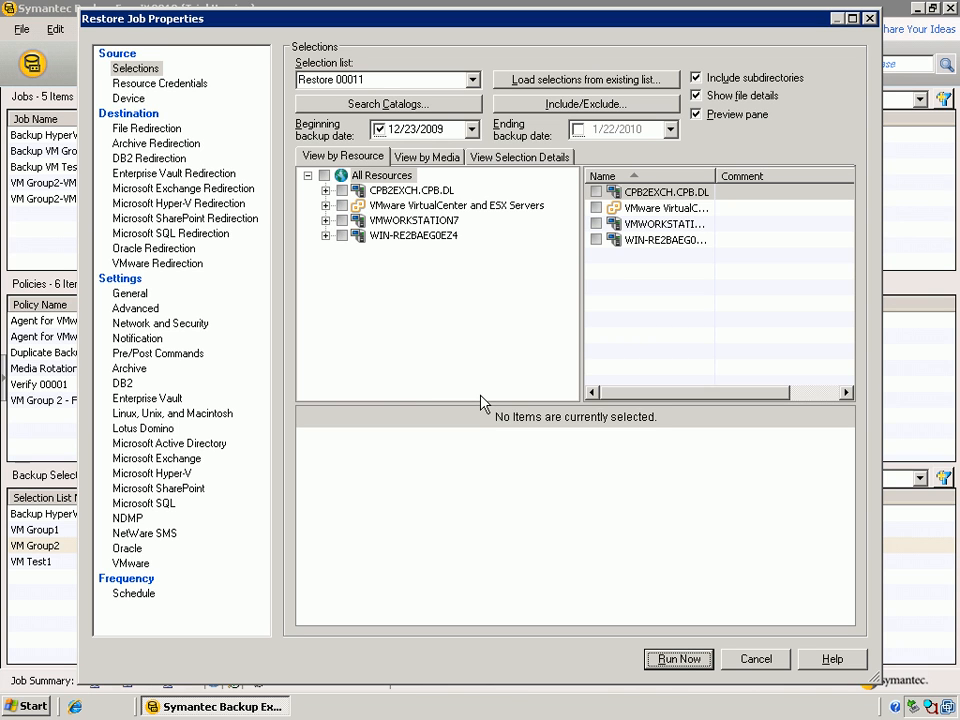
mouse_move(150, 84)
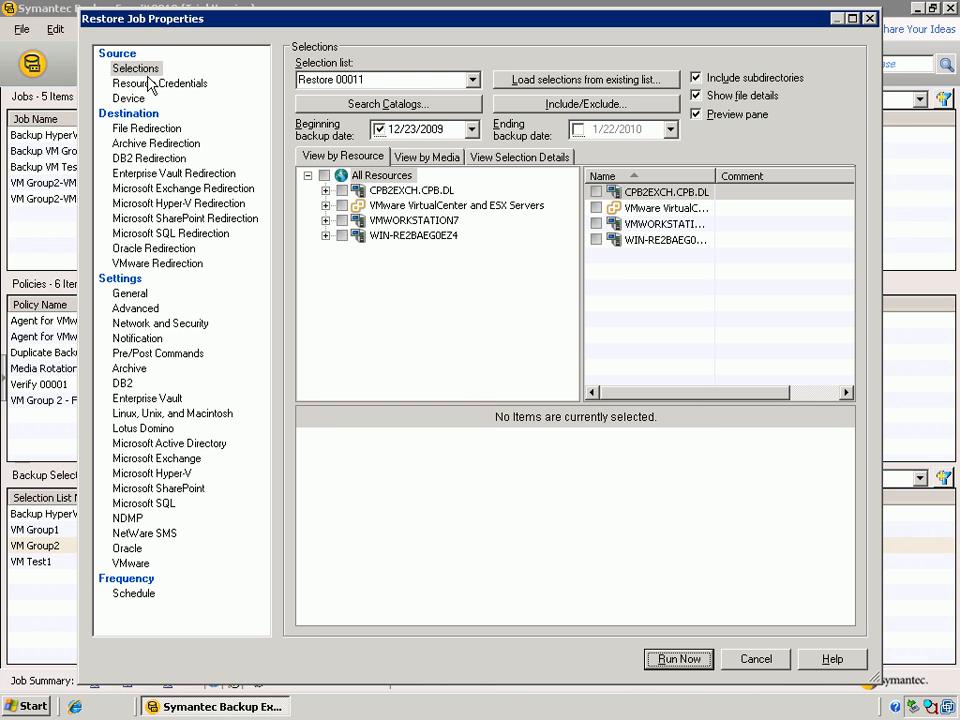
mouse_move(188, 480)
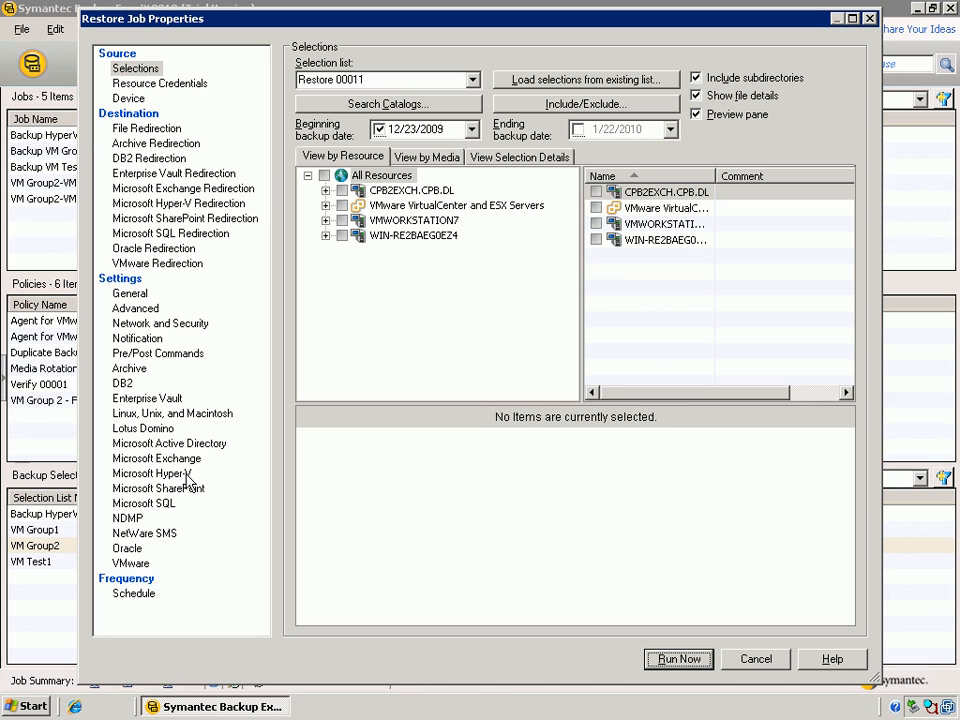
mouse_move(258, 160)
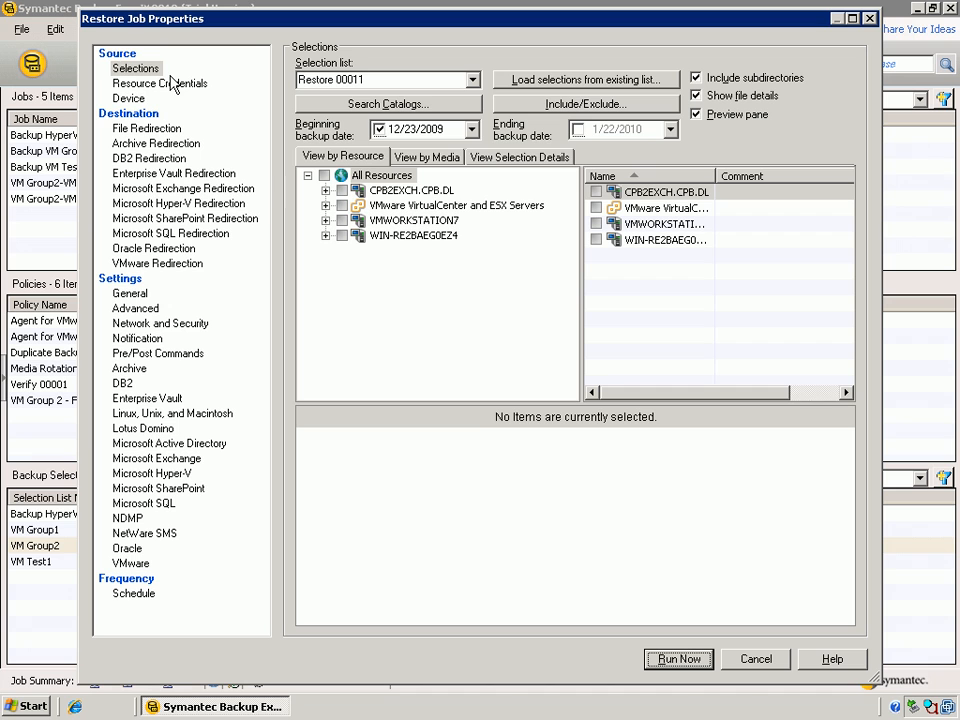
mouse_move(150, 212)
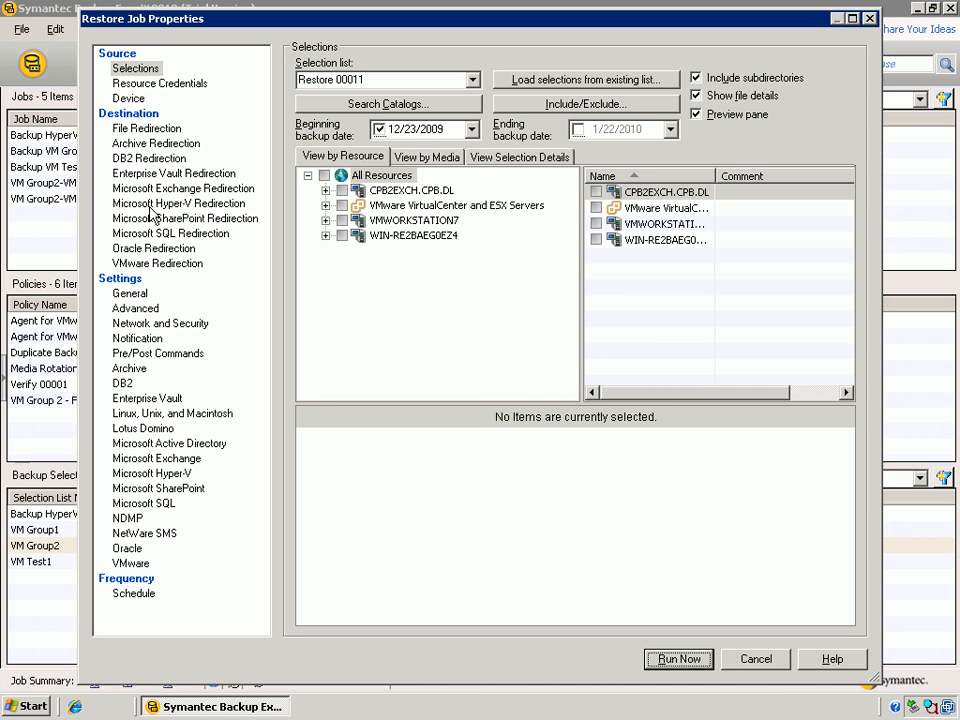
mouse_move(200, 240)
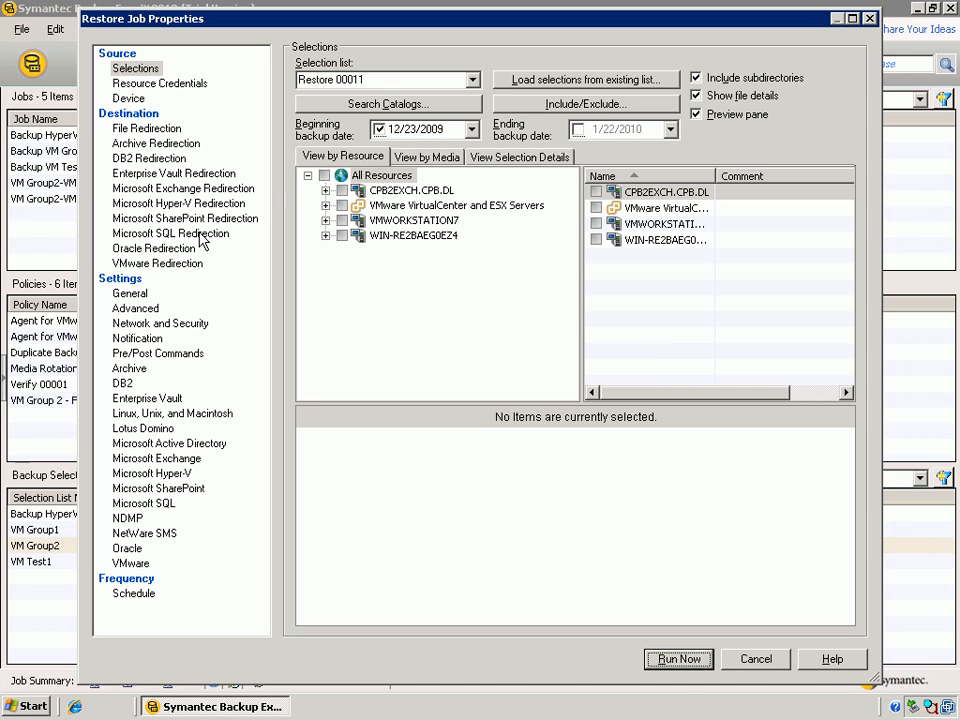
mouse_move(184, 276)
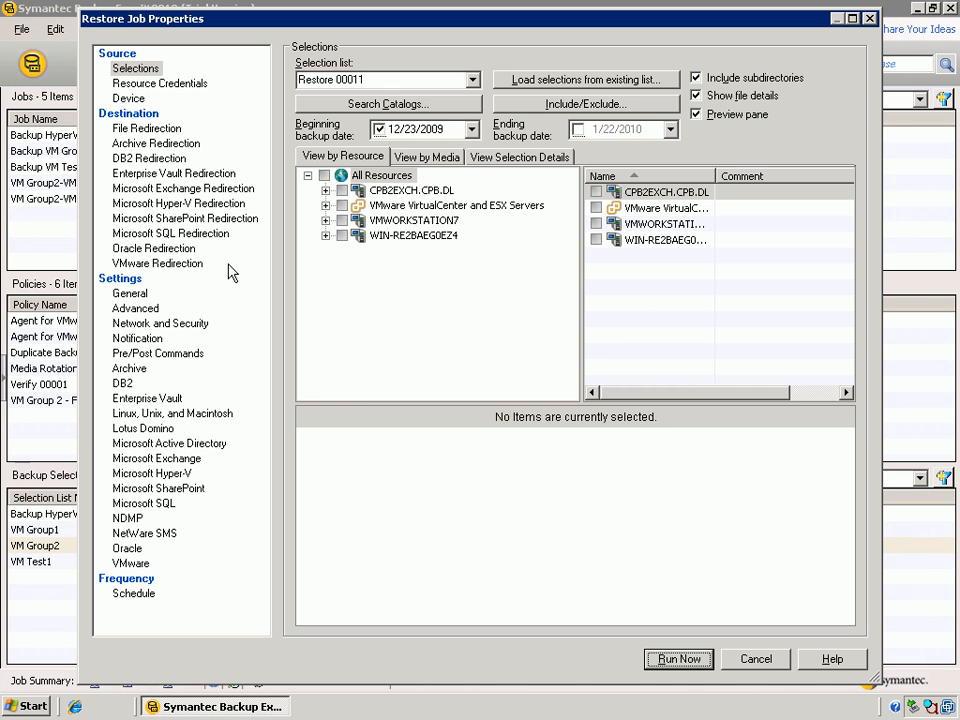
mouse_move(170, 304)
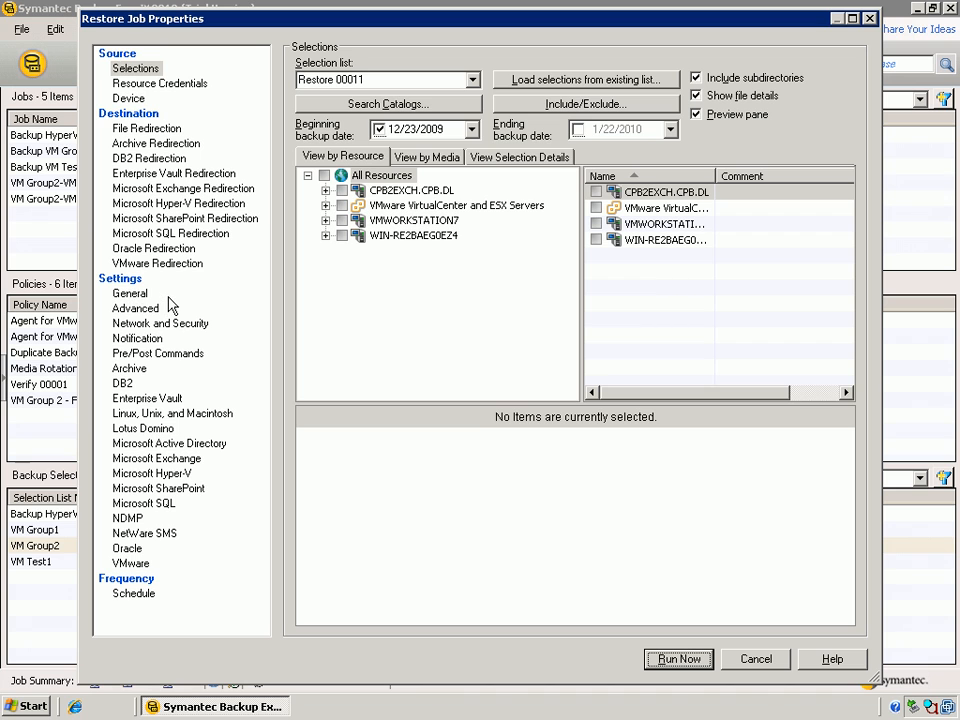
mouse_move(164, 508)
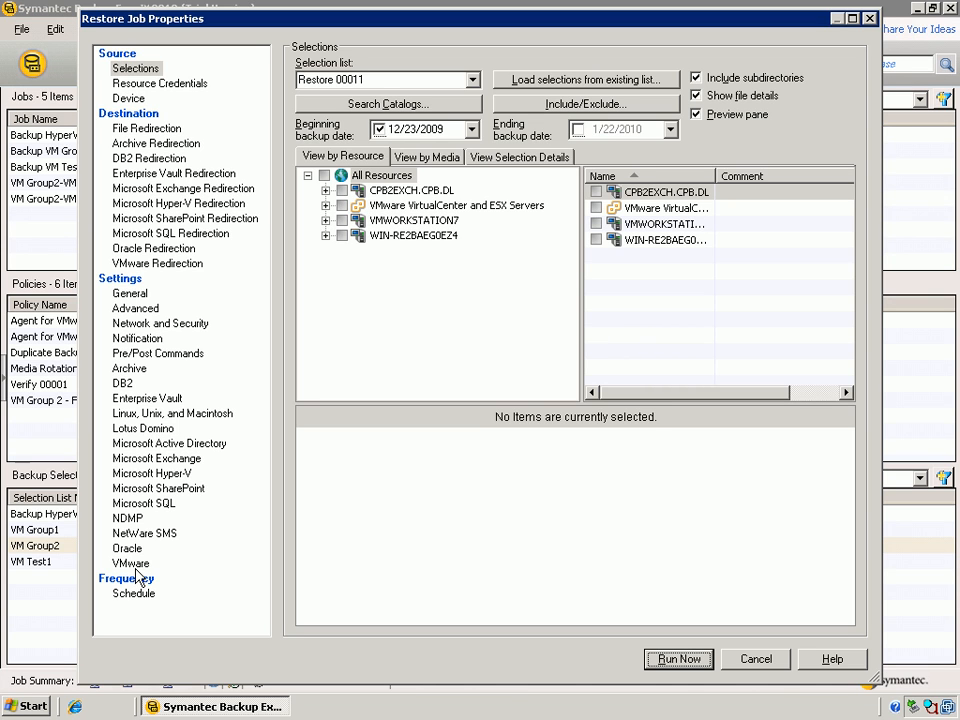
mouse_move(310, 512)
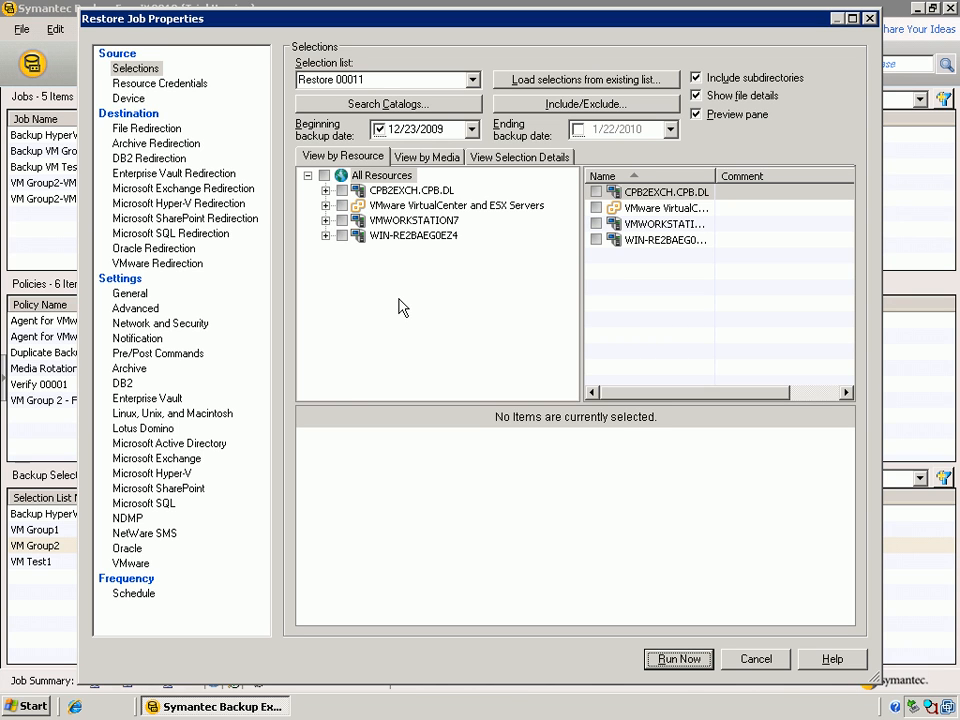
mouse_move(320, 252)
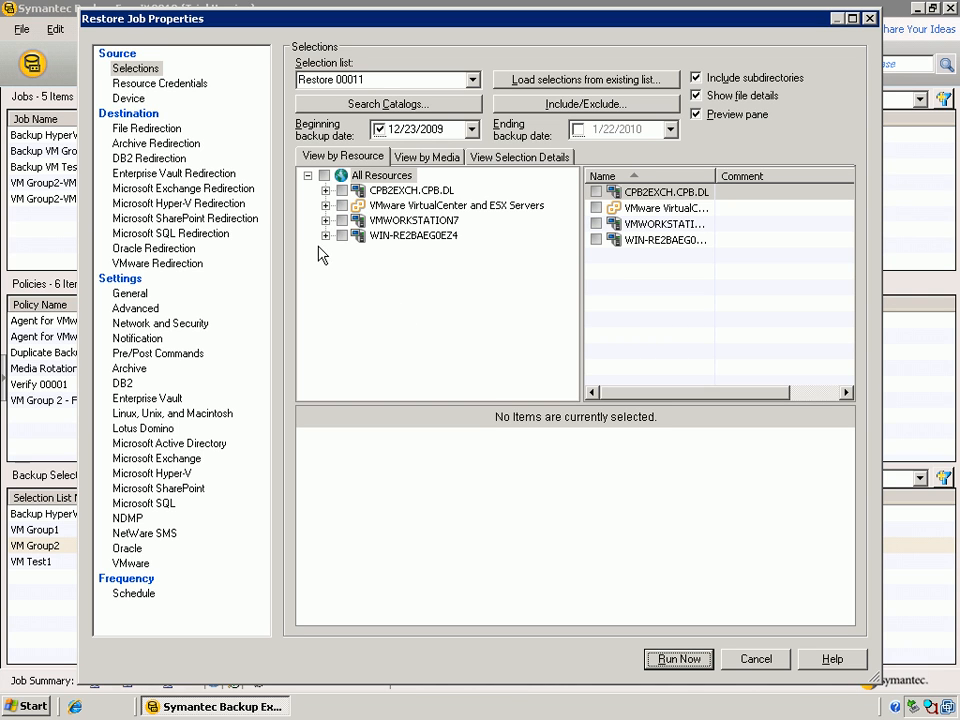
mouse_move(332, 232)
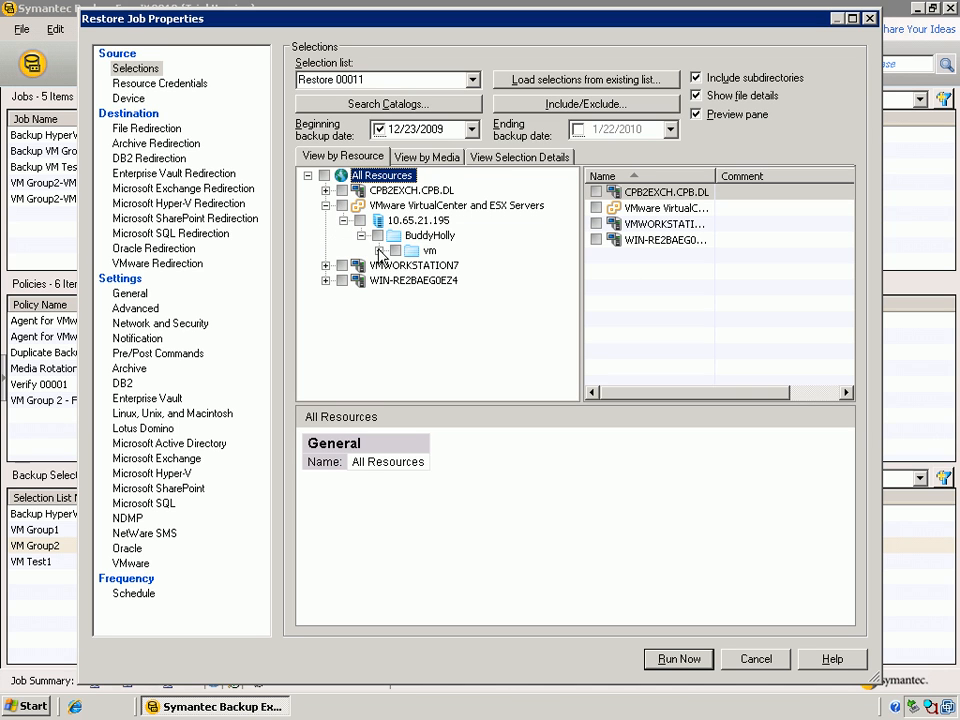
Expand the vm and Infrastructure folders under BuddyHolly to reveal VM-Workstation7
left_click(380, 250)
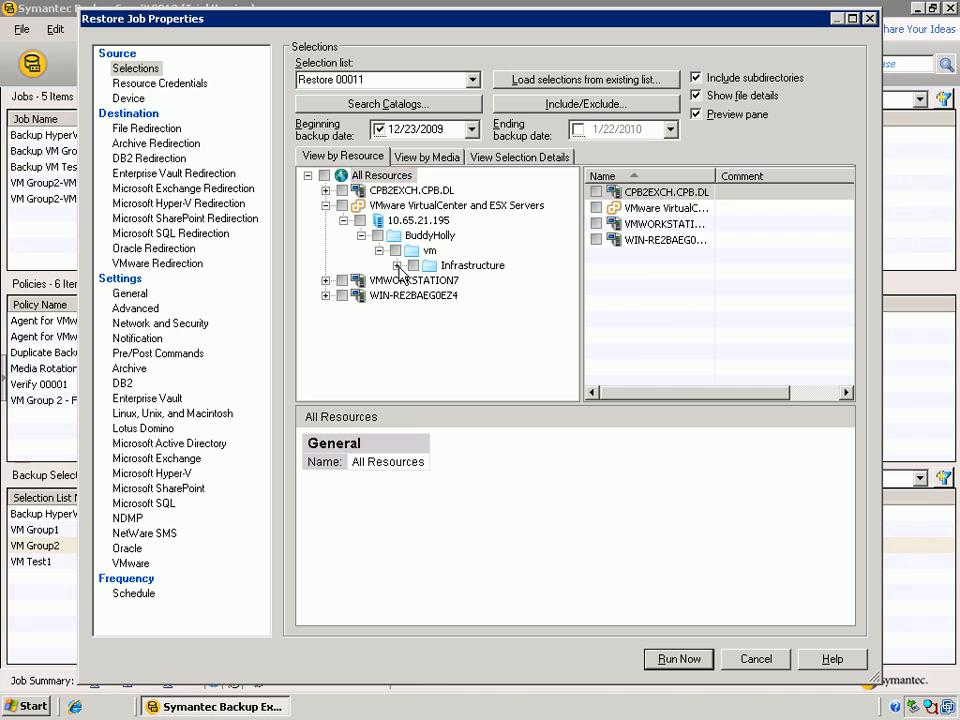
left_click(400, 264)
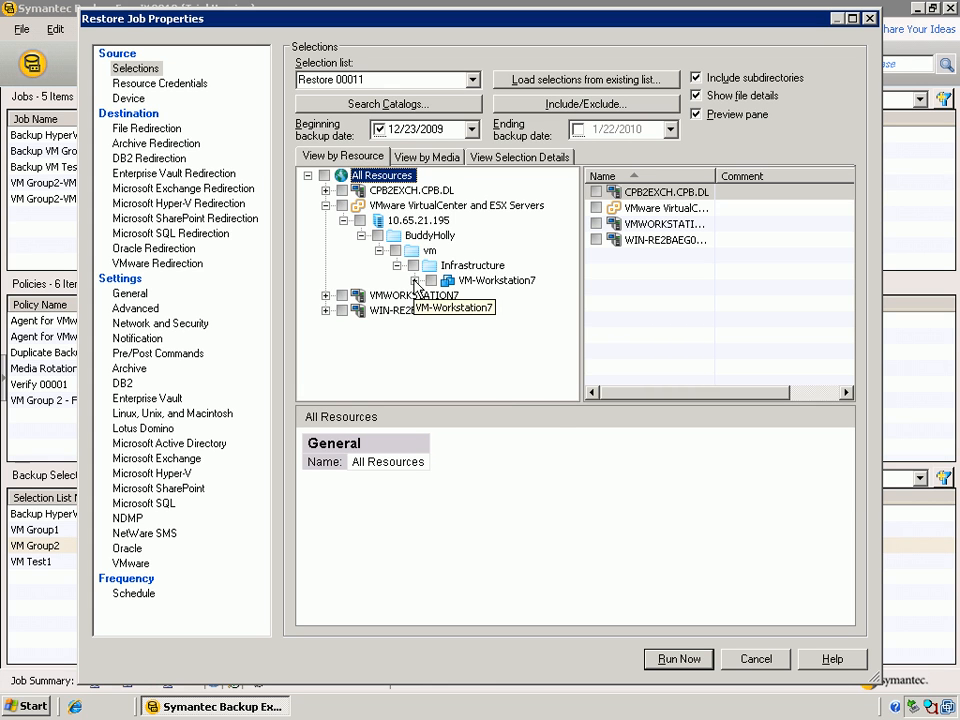
Browse VM-Workstation7's backup sets and mark the 1/21/2010 8:30:22 PM full backup for restore
left_click(420, 280)
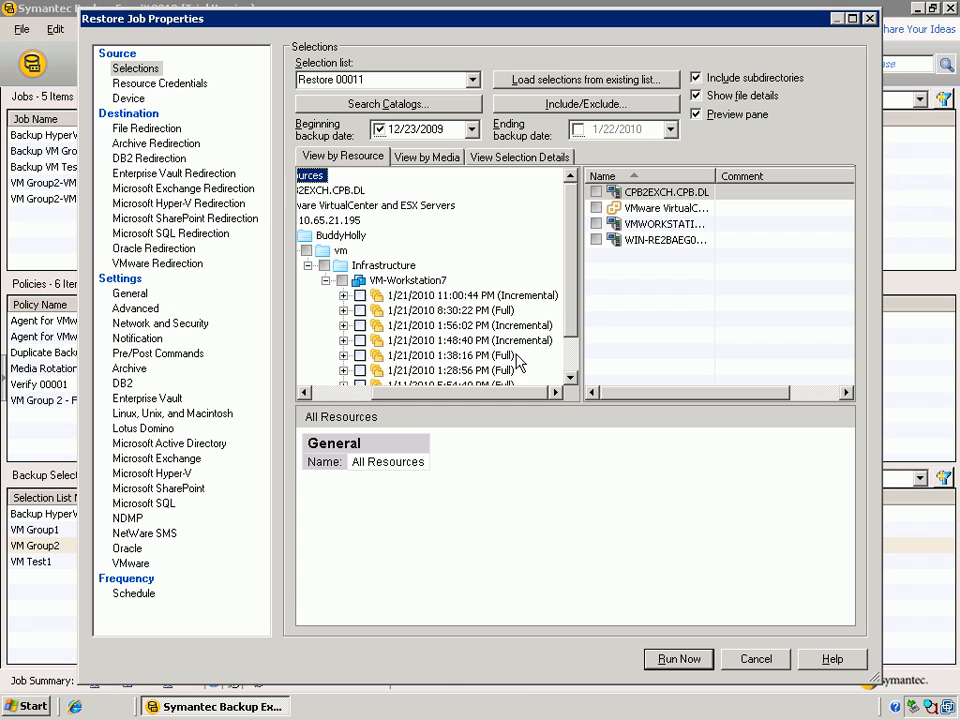
scroll("down", 3)
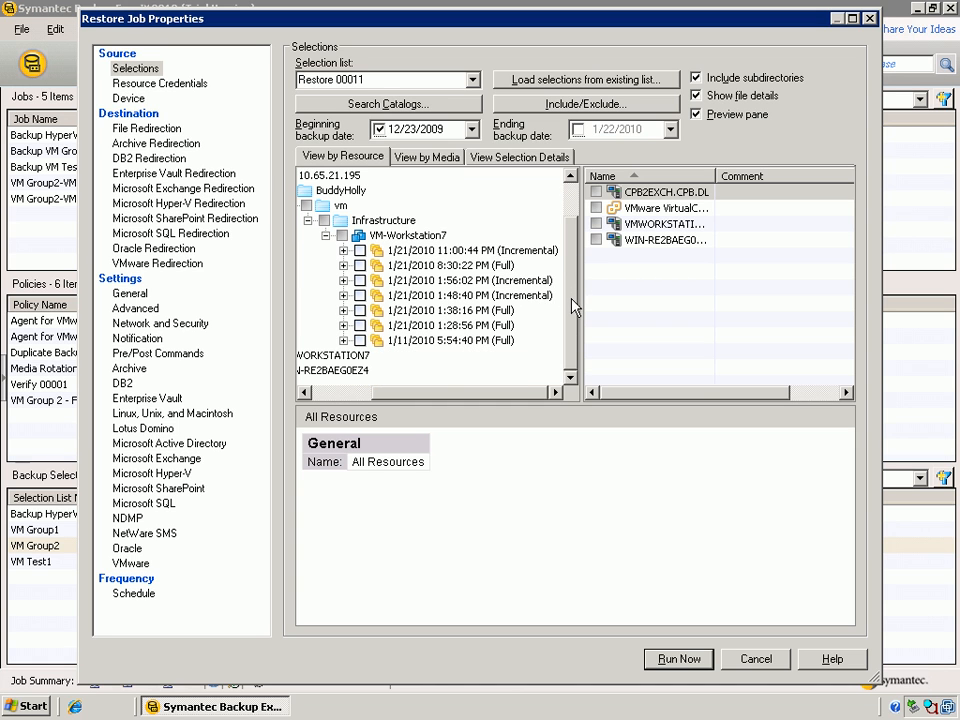
mouse_move(436, 374)
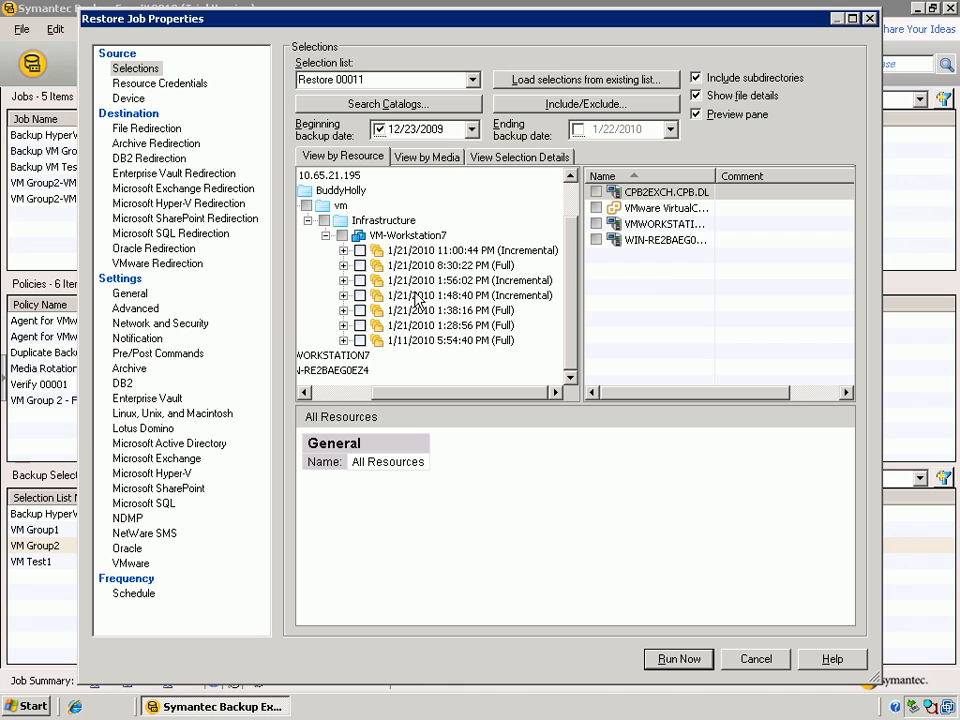
mouse_move(420, 280)
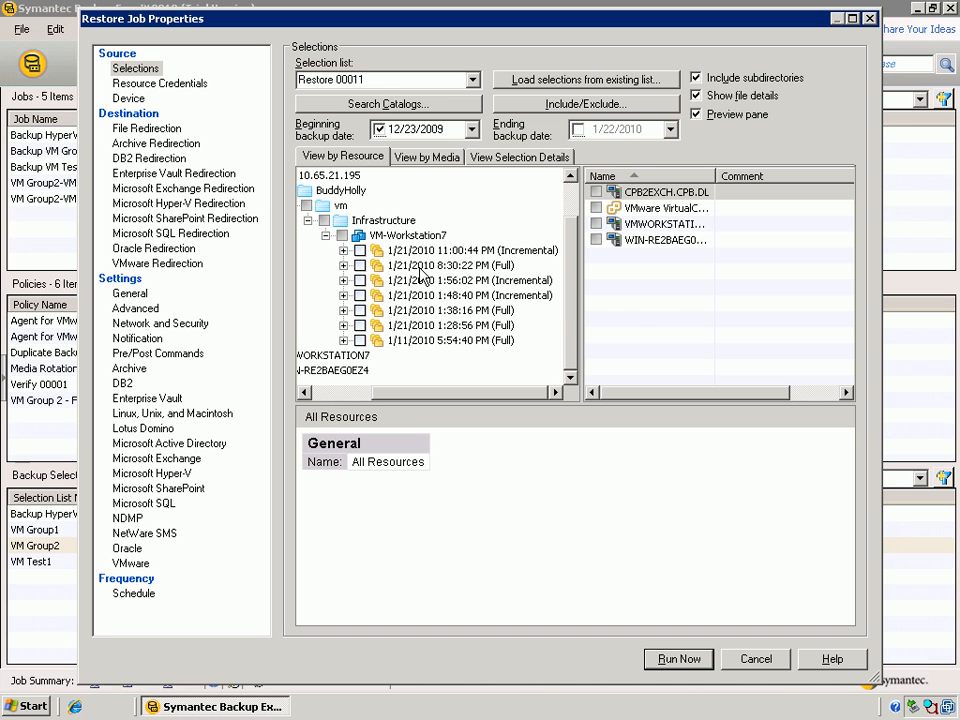
mouse_move(396, 298)
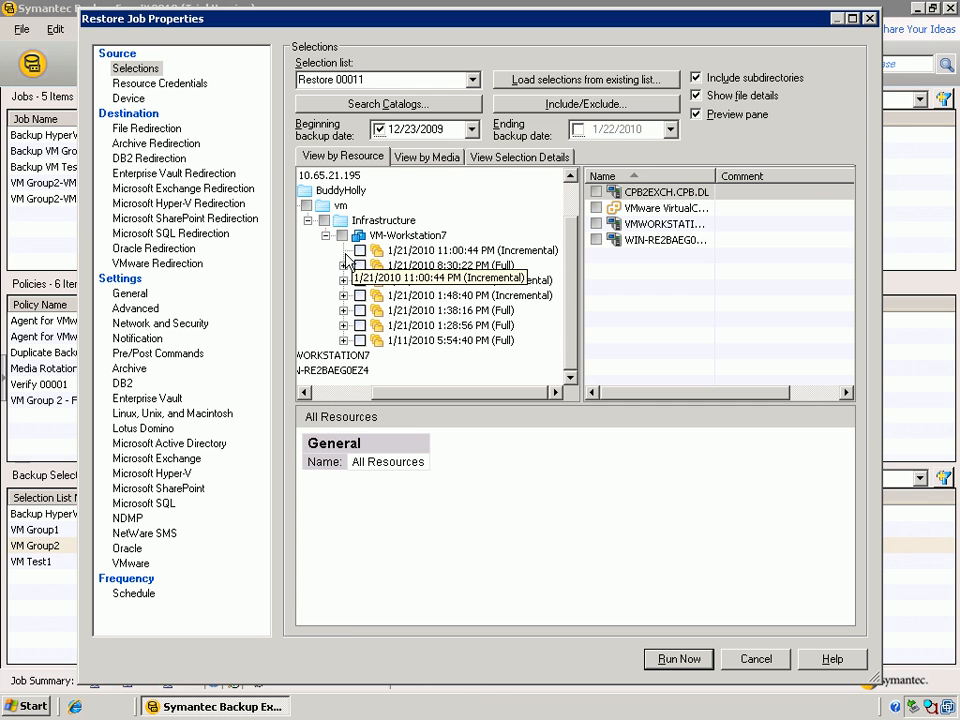
left_click(460, 250)
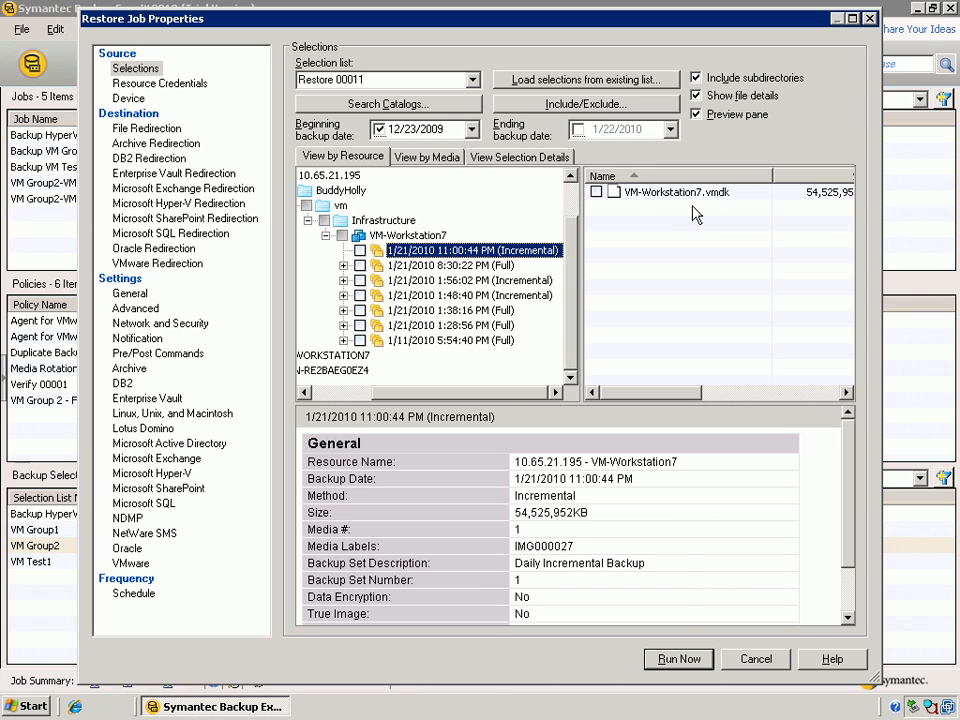
mouse_move(490, 272)
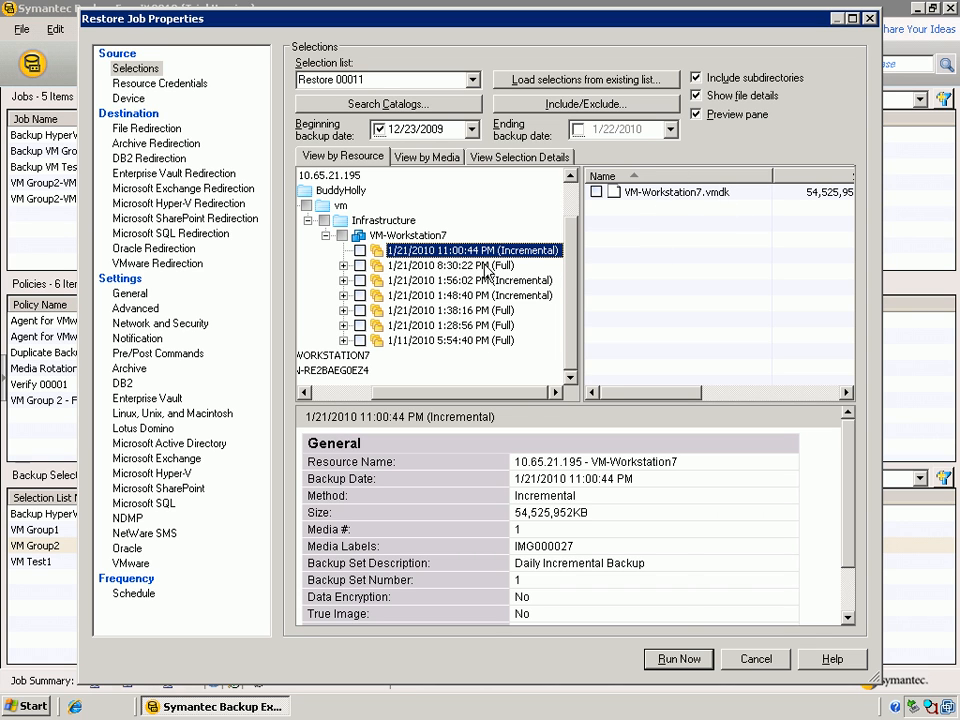
mouse_move(486, 278)
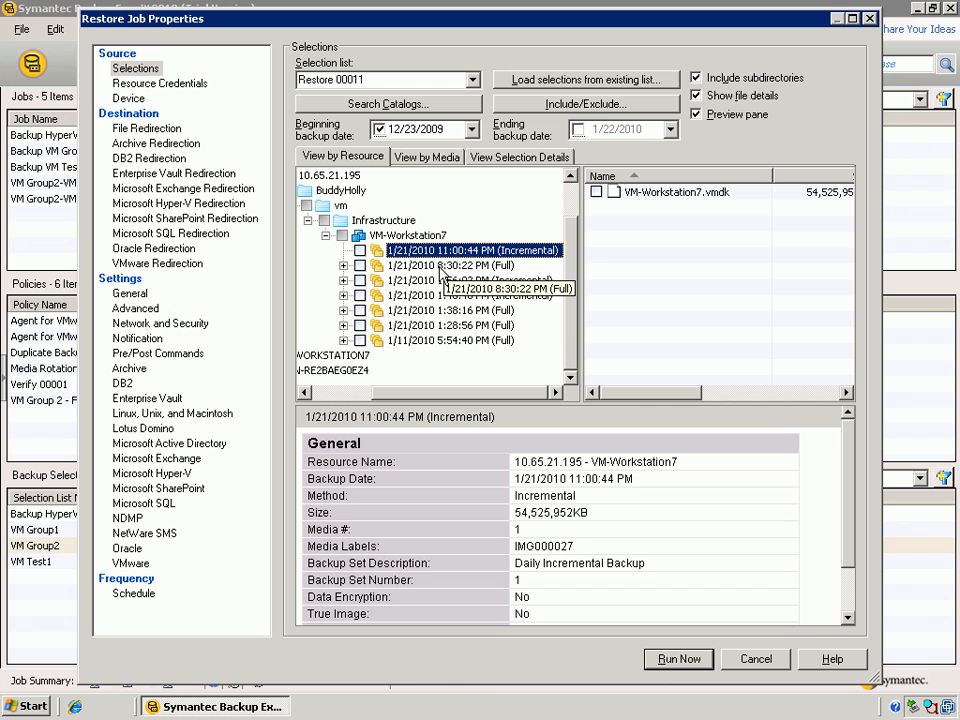
left_click(450, 264)
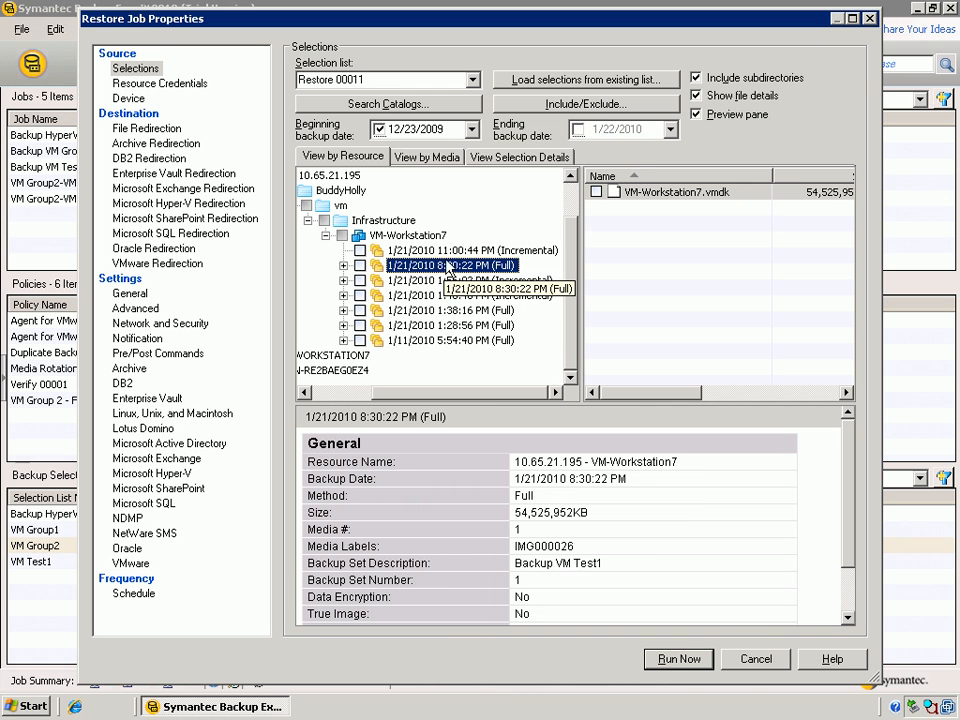
left_click(668, 192)
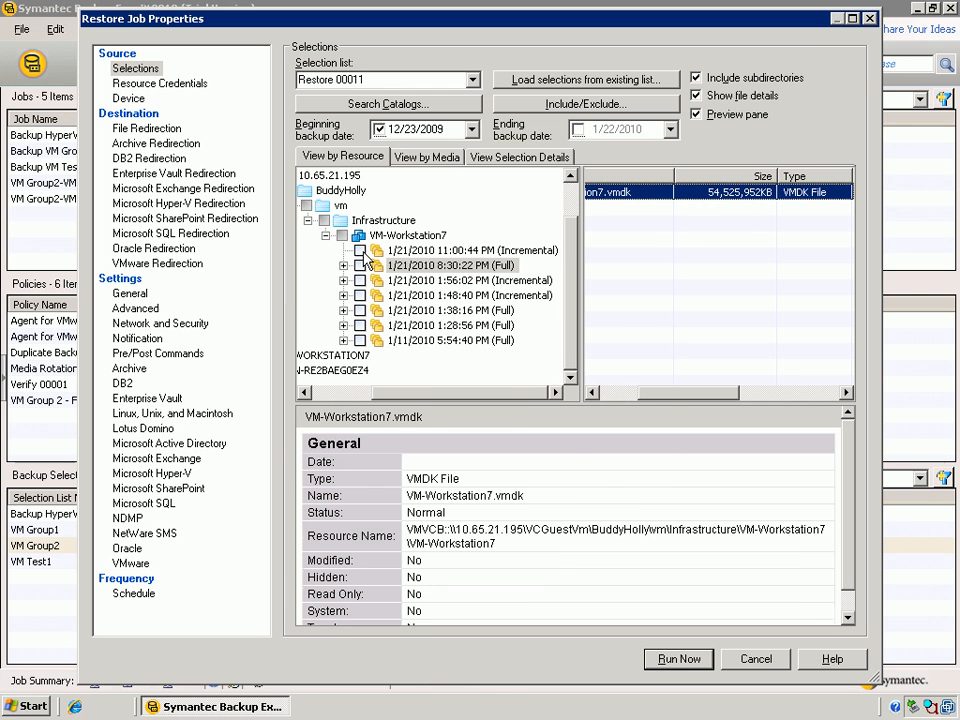
left_click(360, 264)
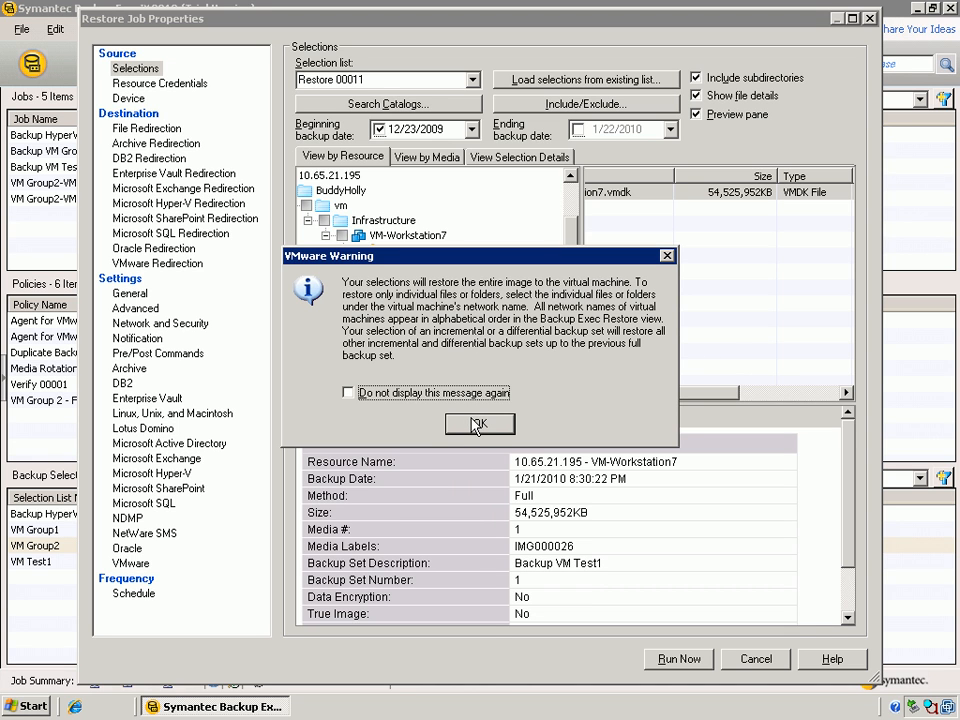
Acknowledge the VMware entire-image restore warning with OK
left_click(478, 424)
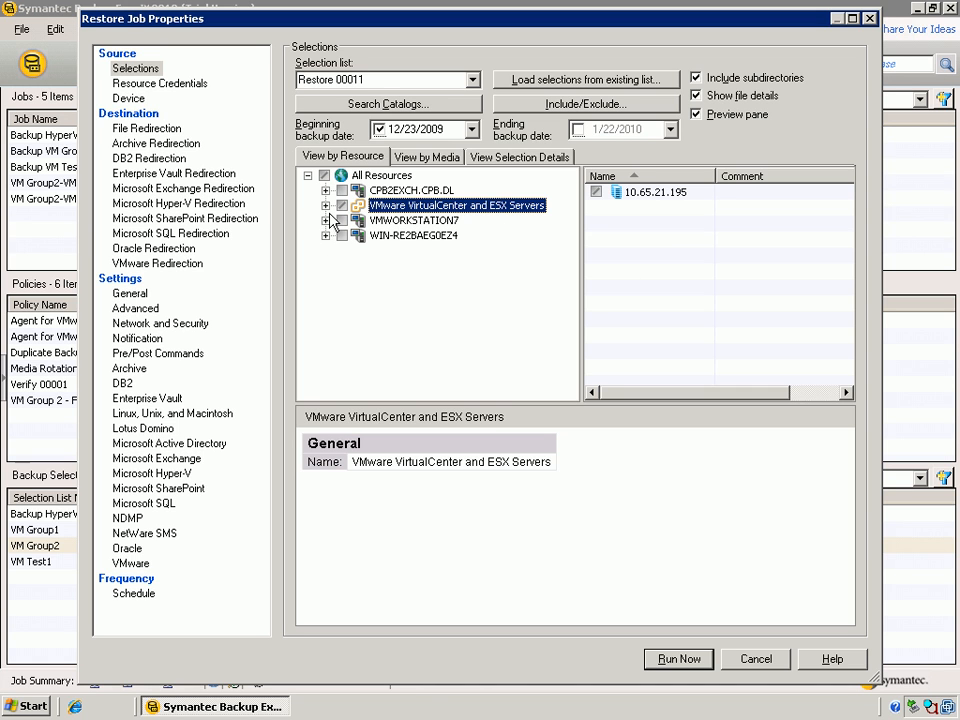
Expand VMWORKSTATION7's C: drive and its 11:00:44 PM incremental backup set
left_click(326, 220)
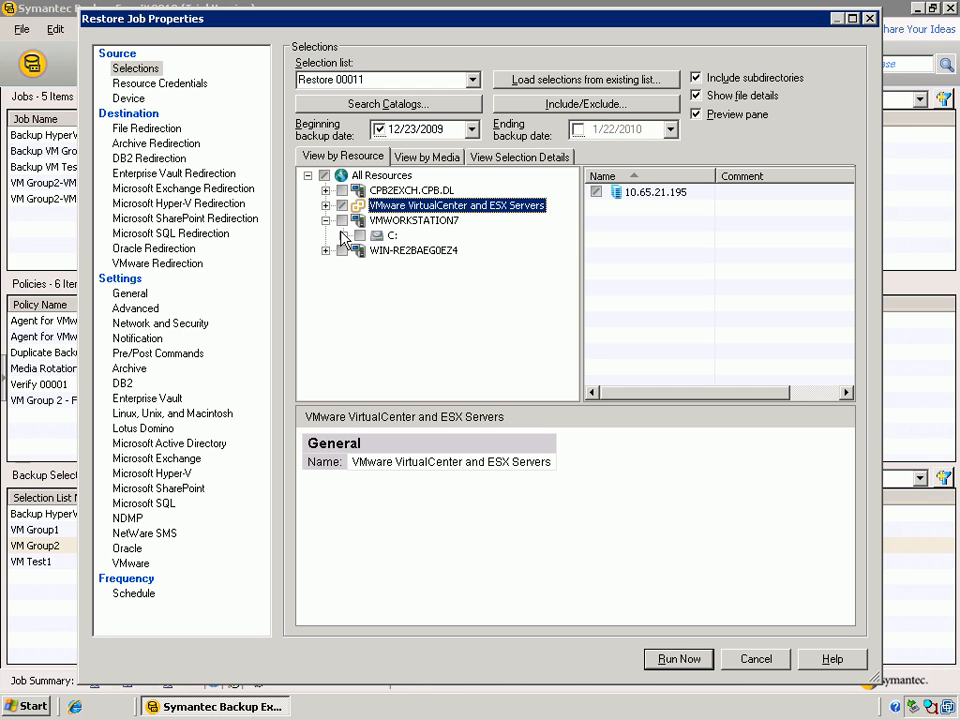
left_click(340, 236)
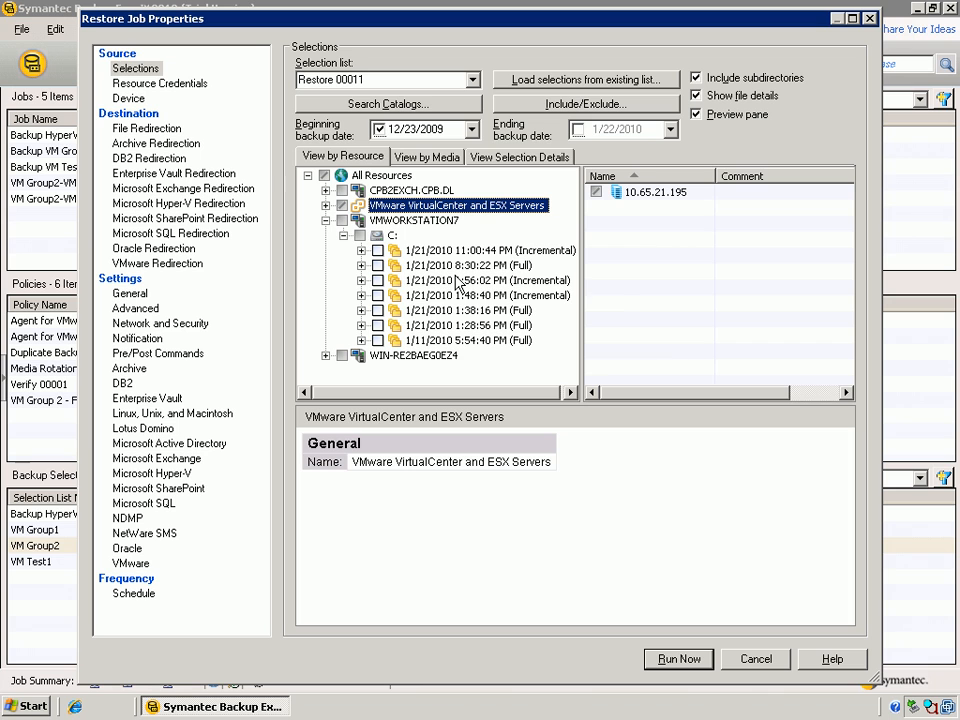
mouse_move(458, 280)
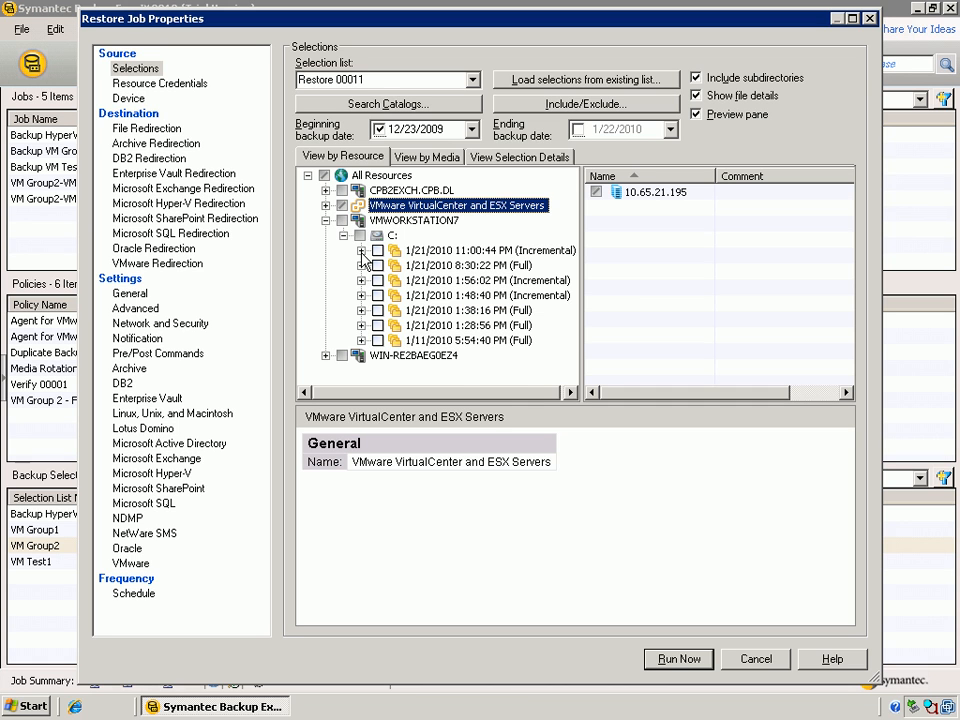
left_click(366, 250)
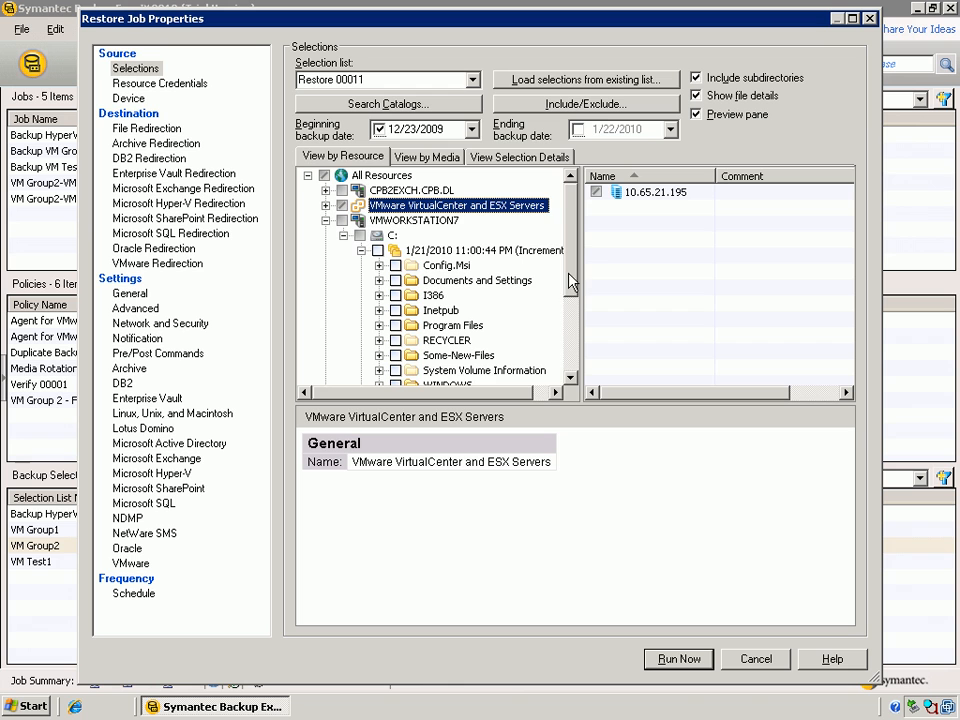
Scroll to the Some-New-Files folder and show its Copy of NewFile001.txt files
scroll("down", 3)
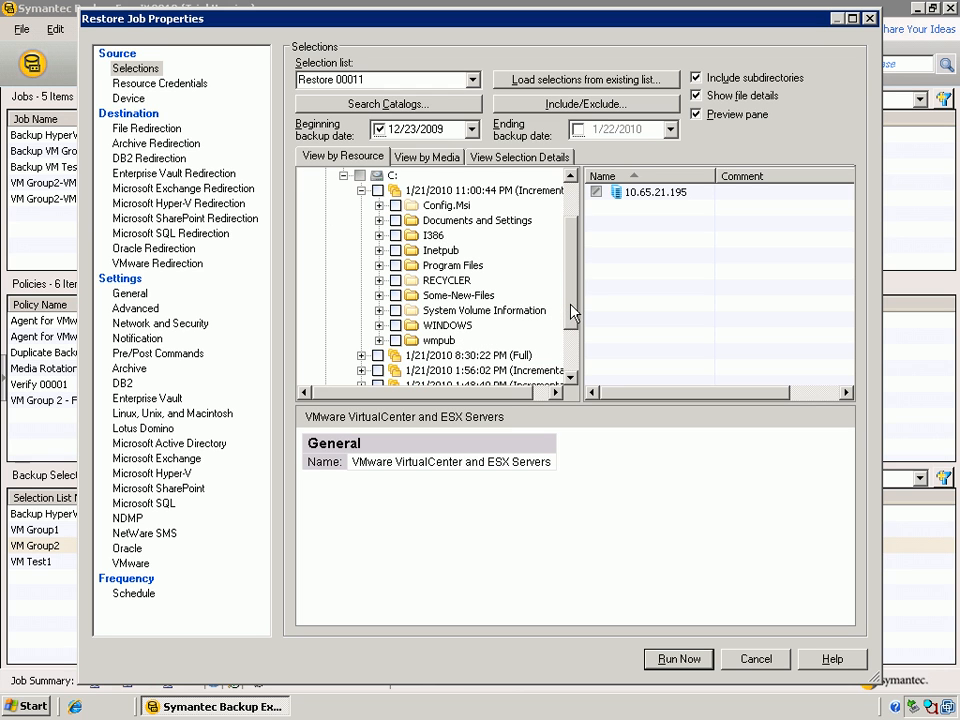
scroll("down", 3)
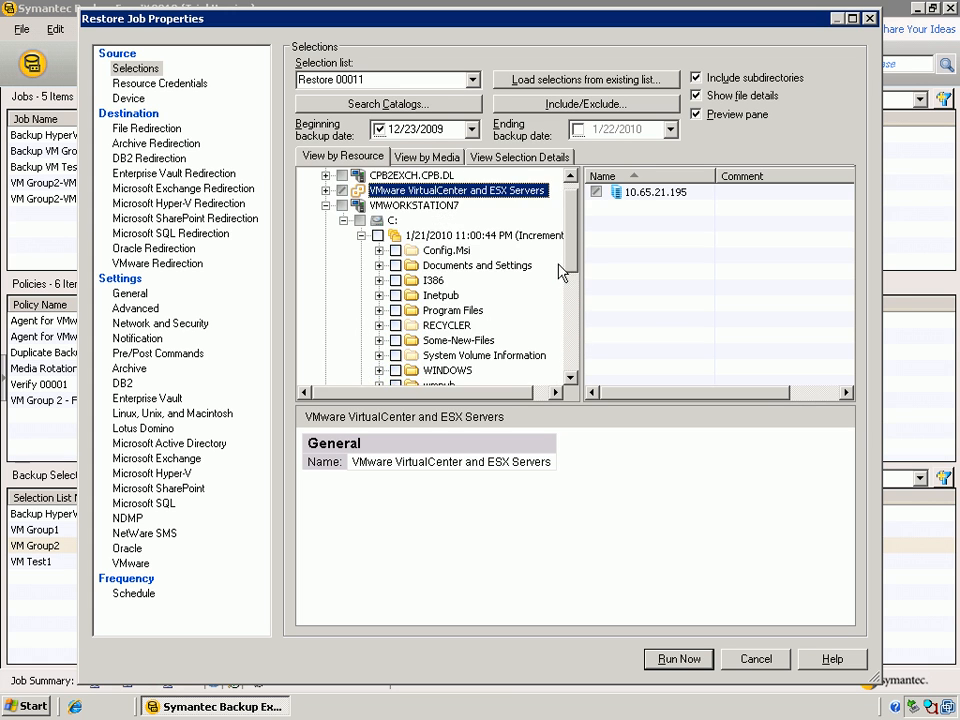
left_click(460, 340)
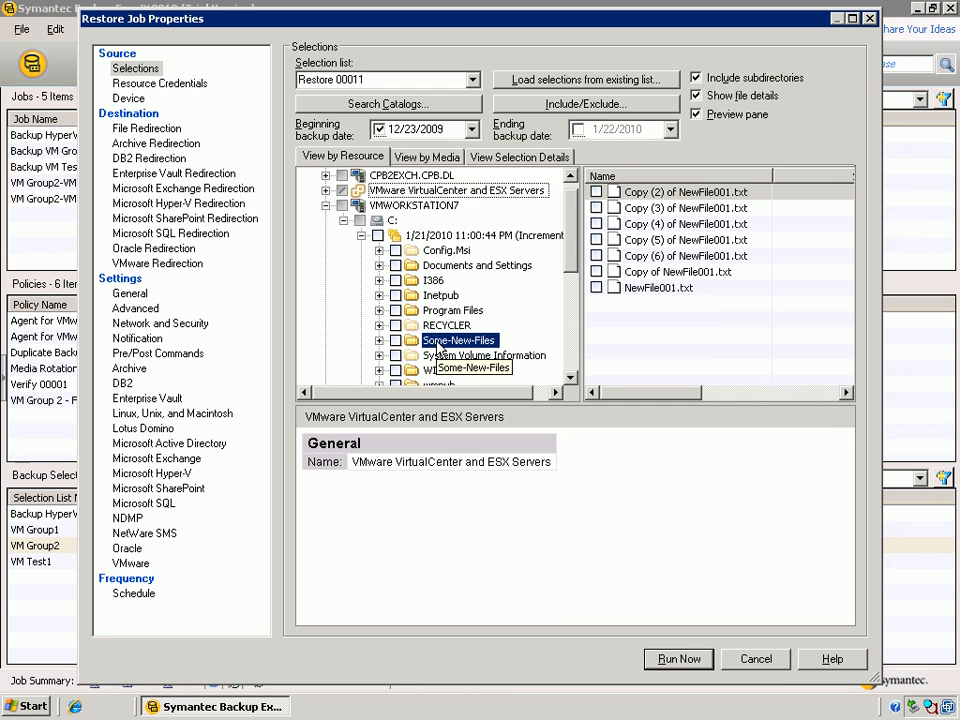
left_click(452, 340)
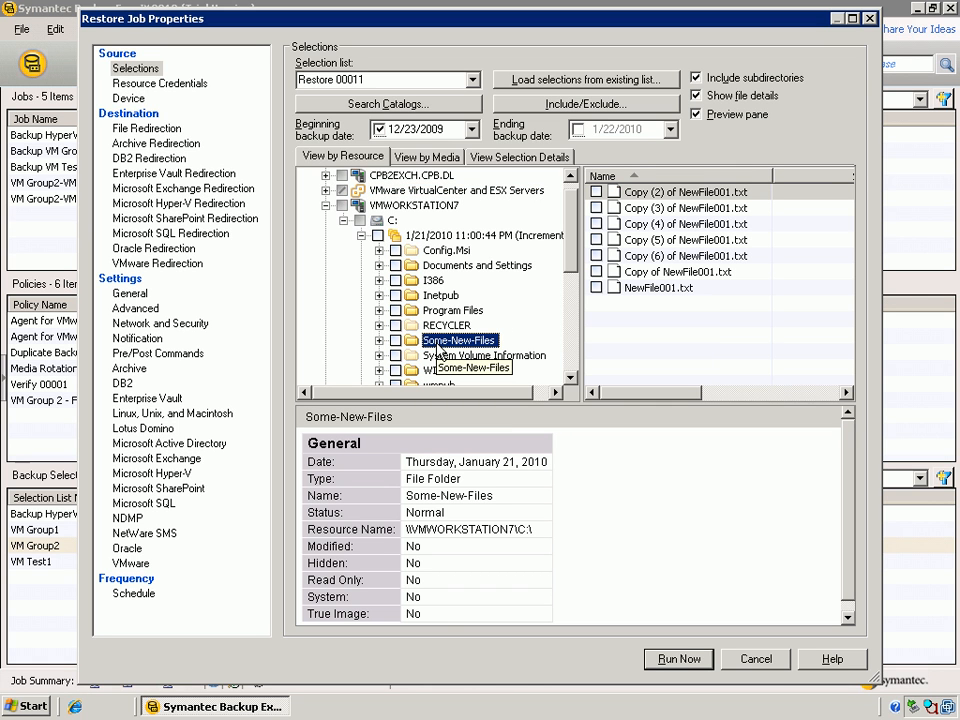
mouse_move(476, 354)
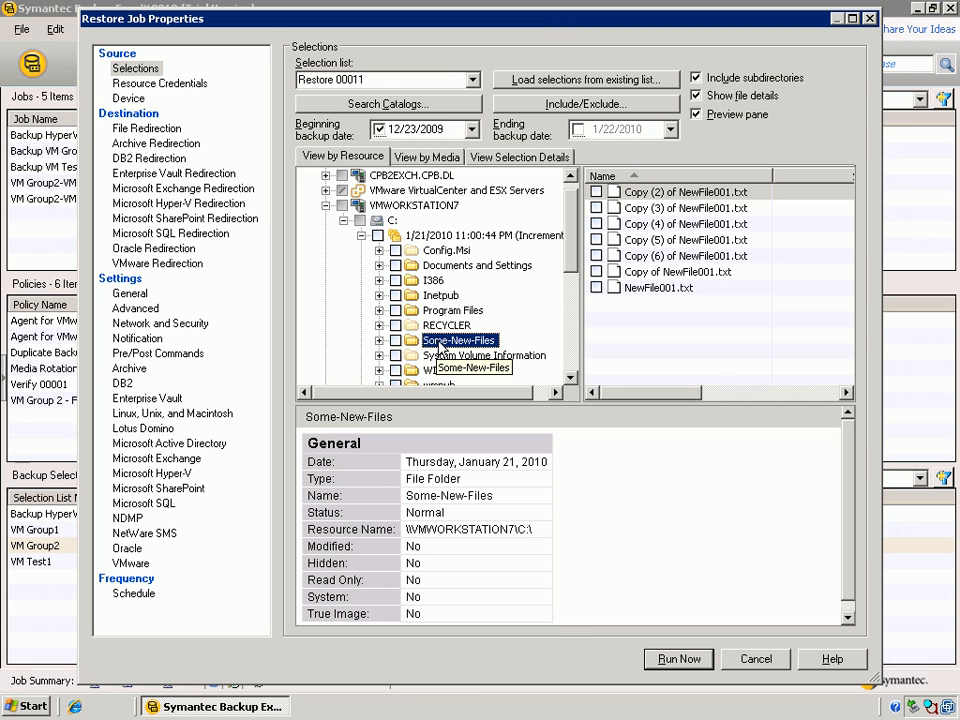
mouse_move(564, 284)
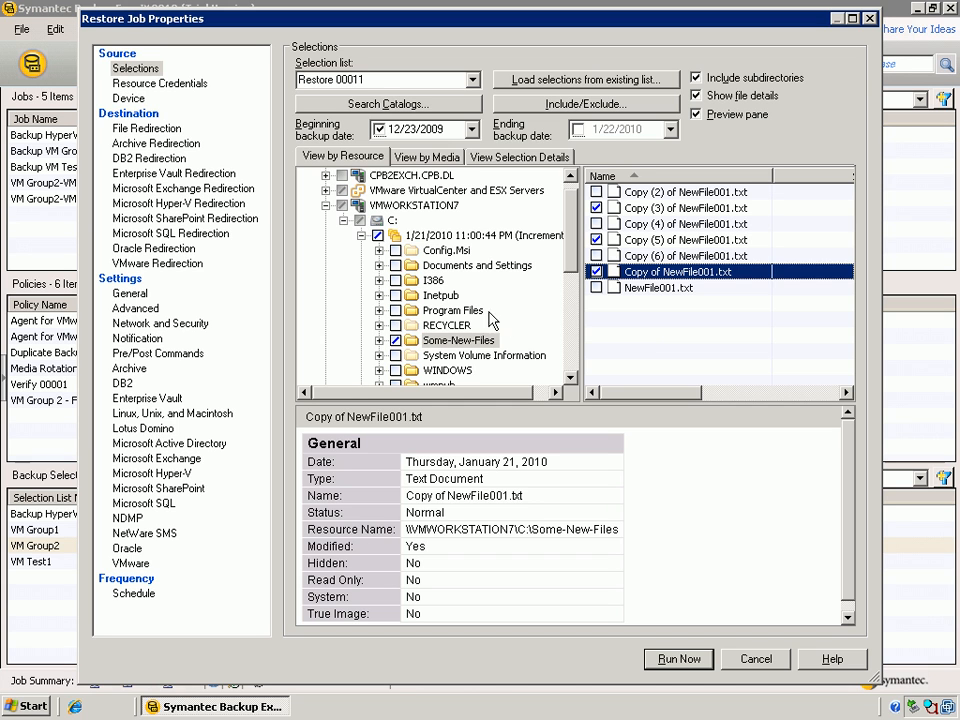
mouse_move(172, 312)
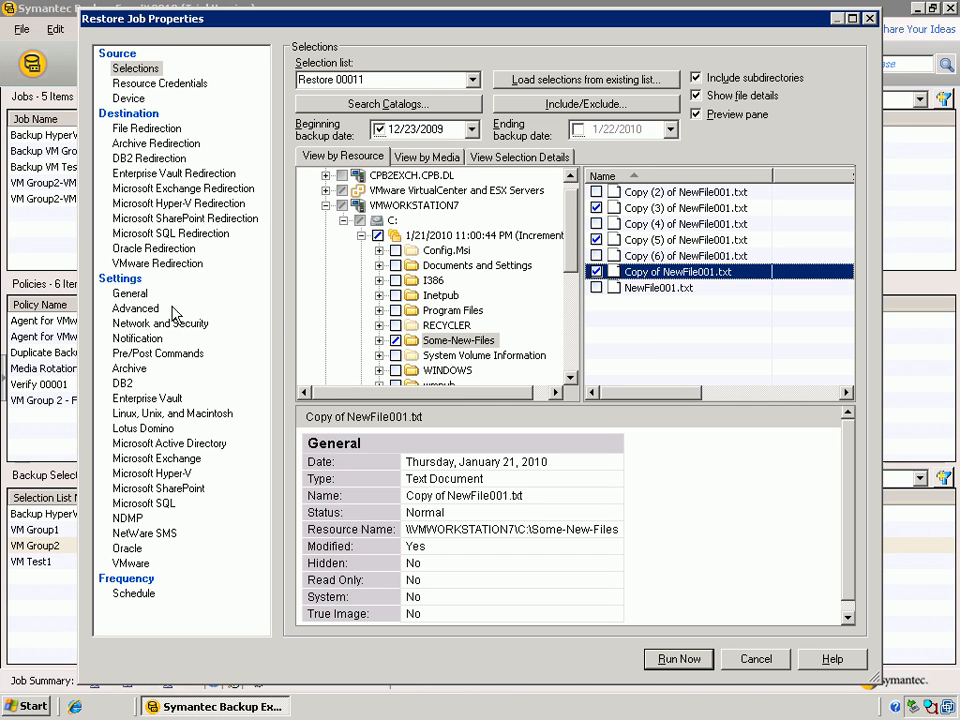
Name the job 'Restore Some New Files' in General settings and move to the VMware settings
left_click(130, 292)
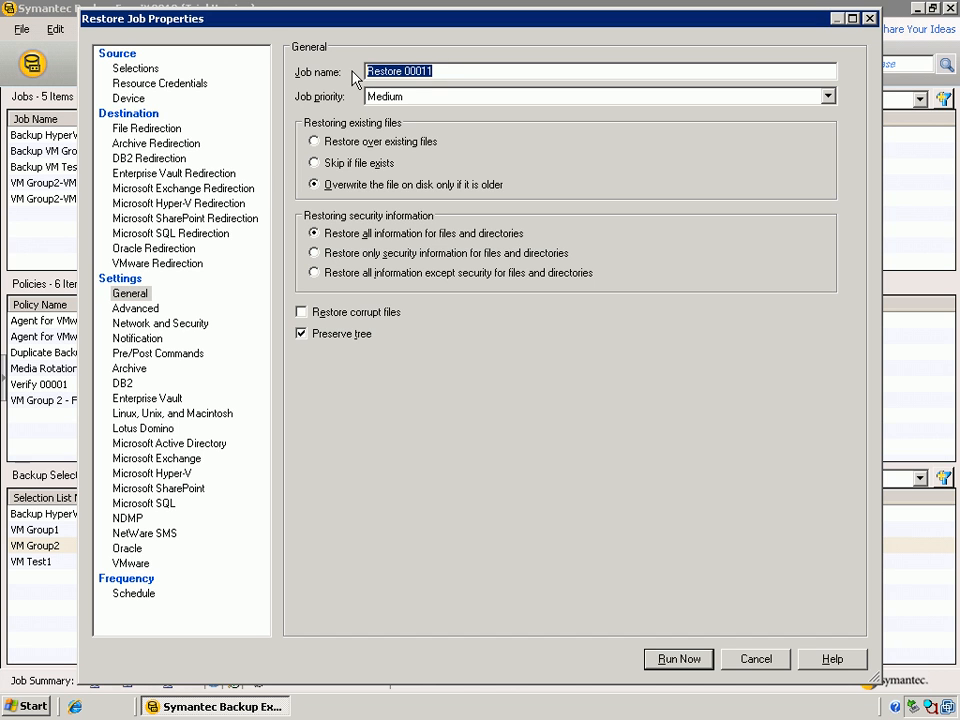
type("Restore")
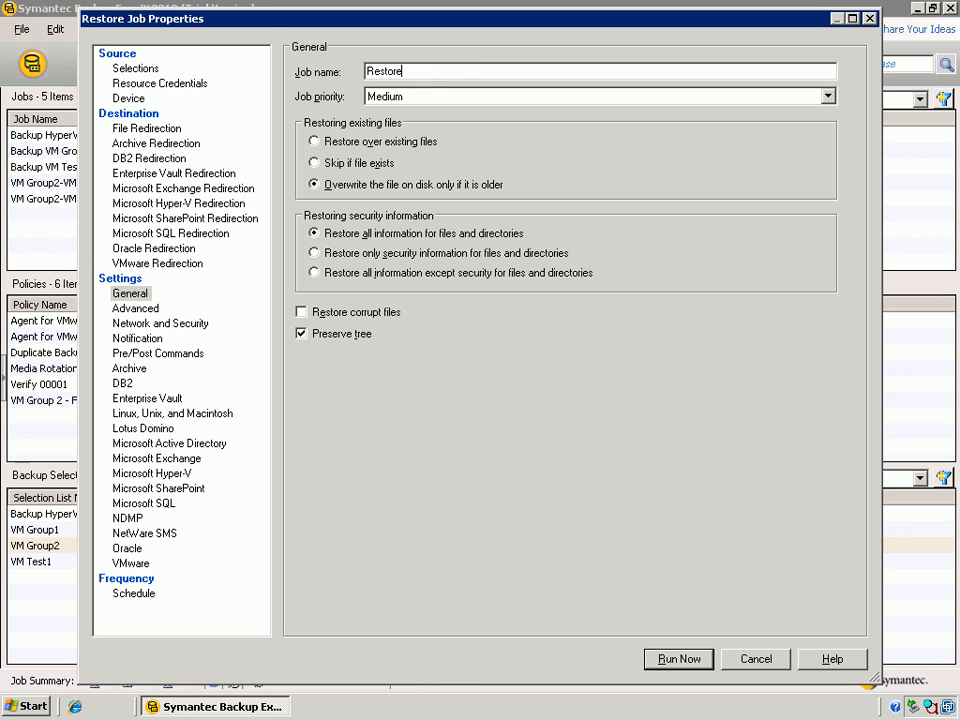
type("Some New")
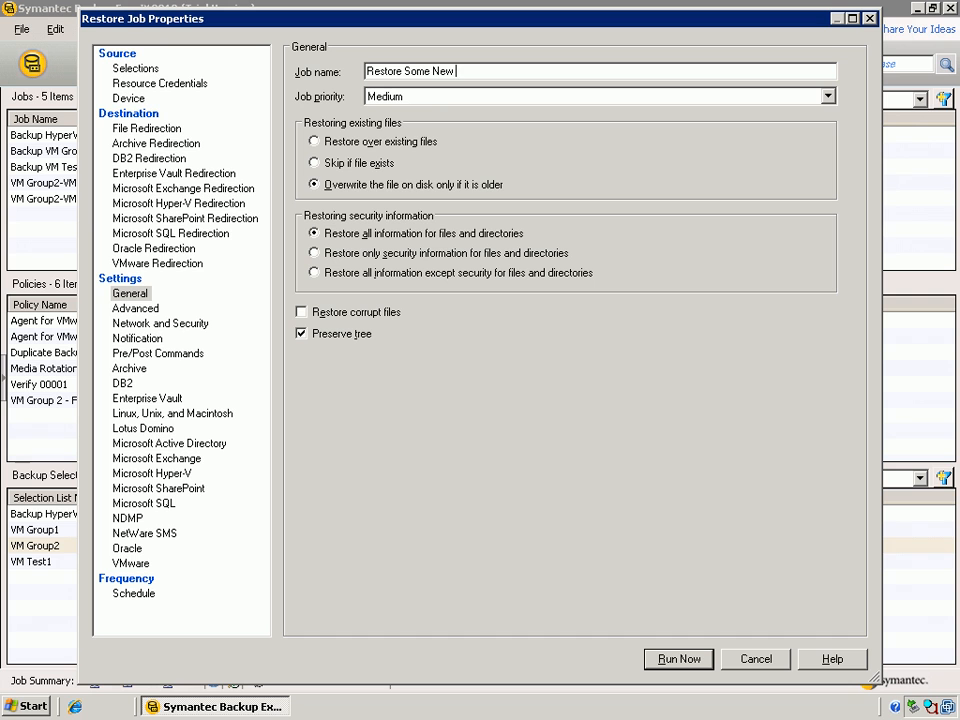
type("Files")
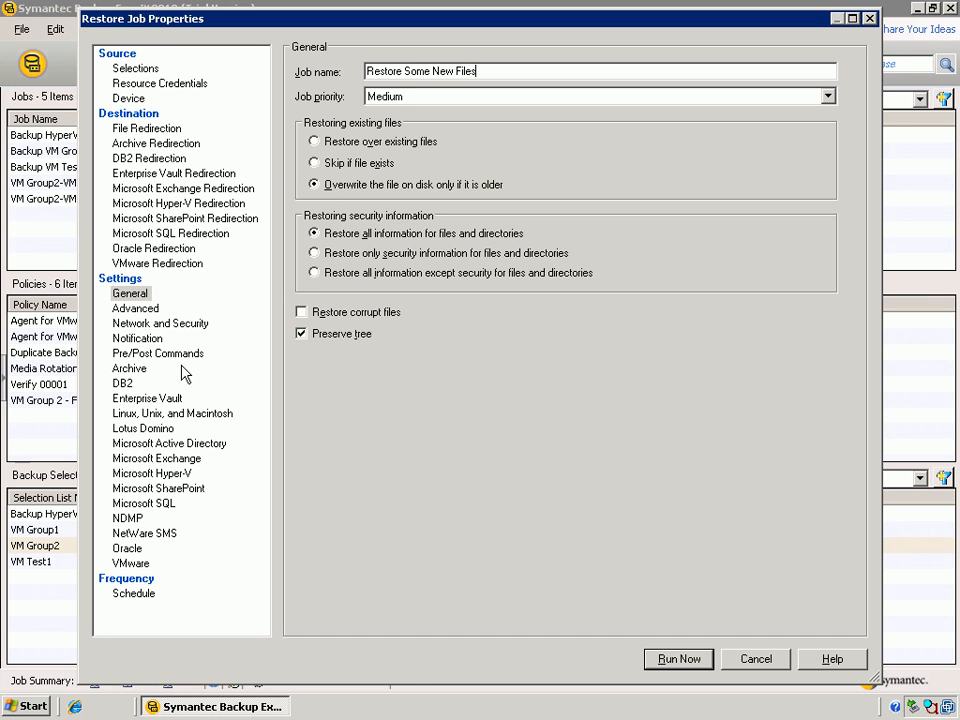
left_click(130, 564)
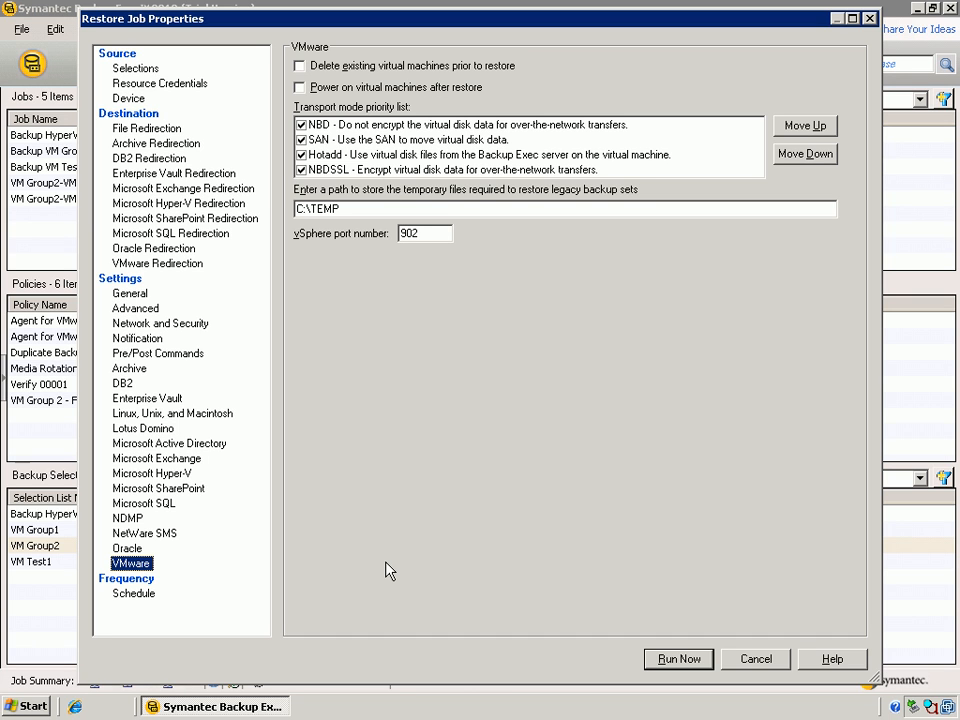
mouse_move(404, 480)
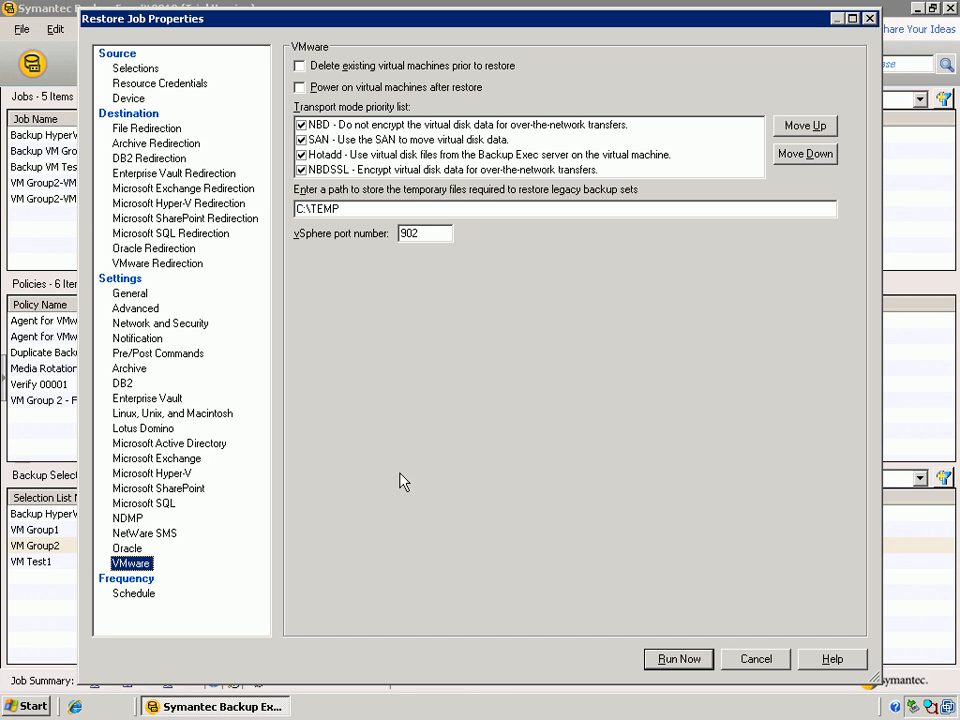
mouse_move(444, 302)
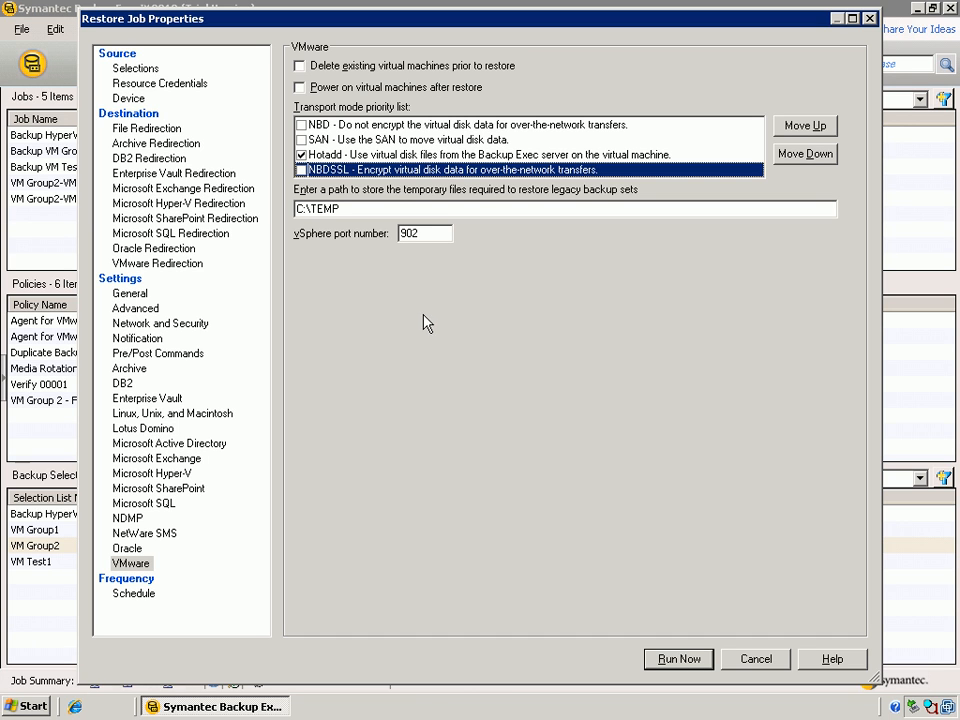
mouse_move(344, 446)
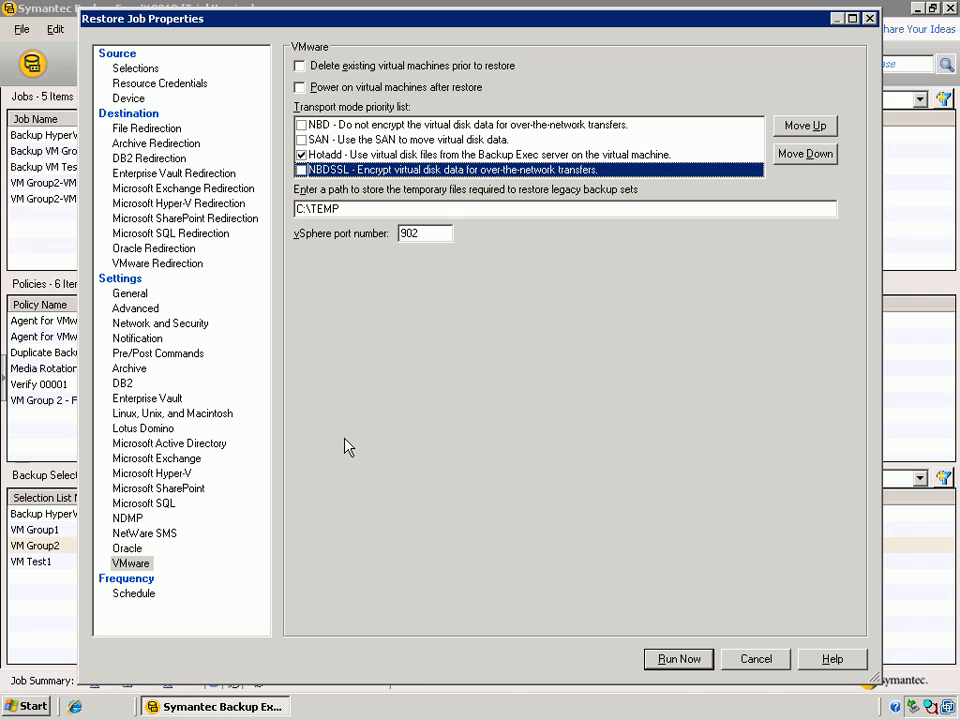